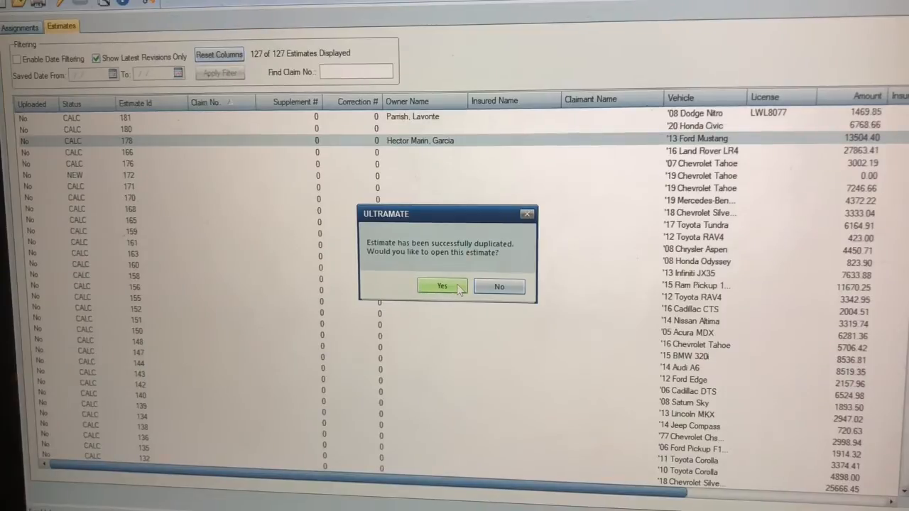
{"action": "left_click", "coordinate": [442, 287]}
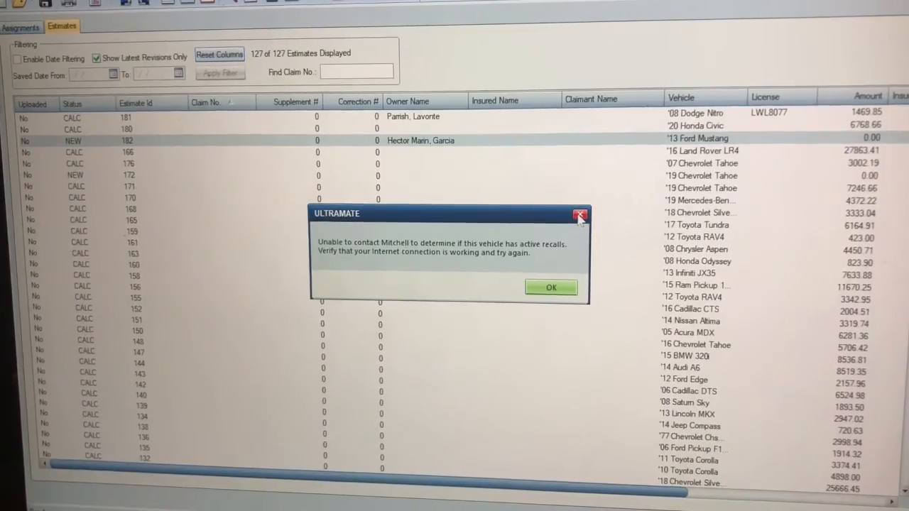
{"action": "left_click", "coordinate": [551, 286]}
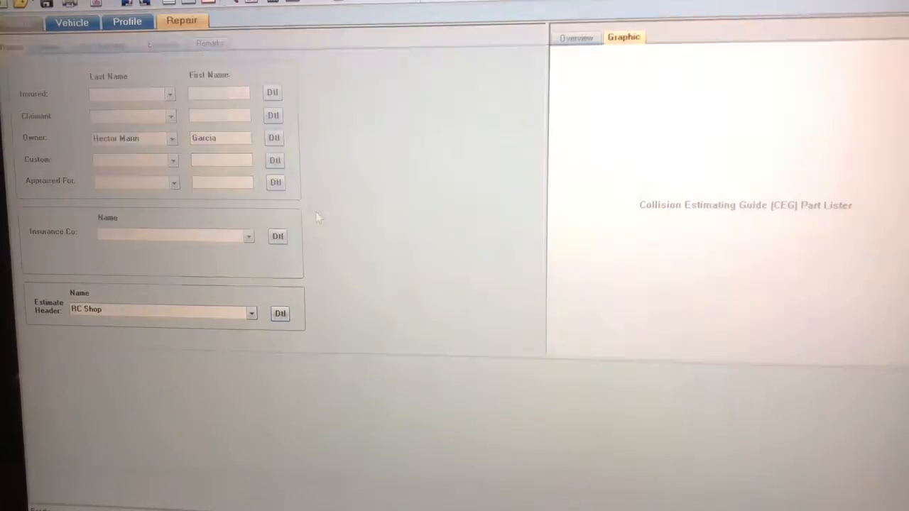
Show the CEG Part Lister with the new estimate's empty line list.
{"action": "left_click", "coordinate": [182, 20]}
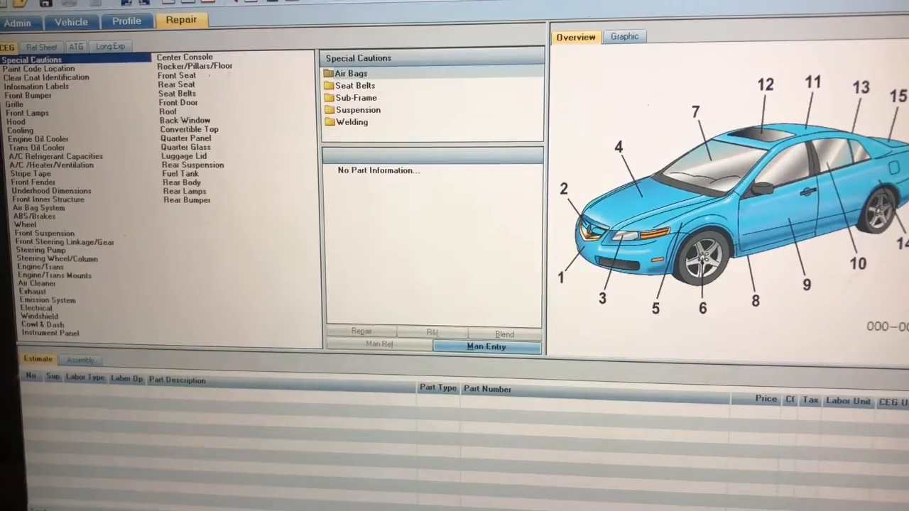
{"action": "left_click", "coordinate": [19, 20]}
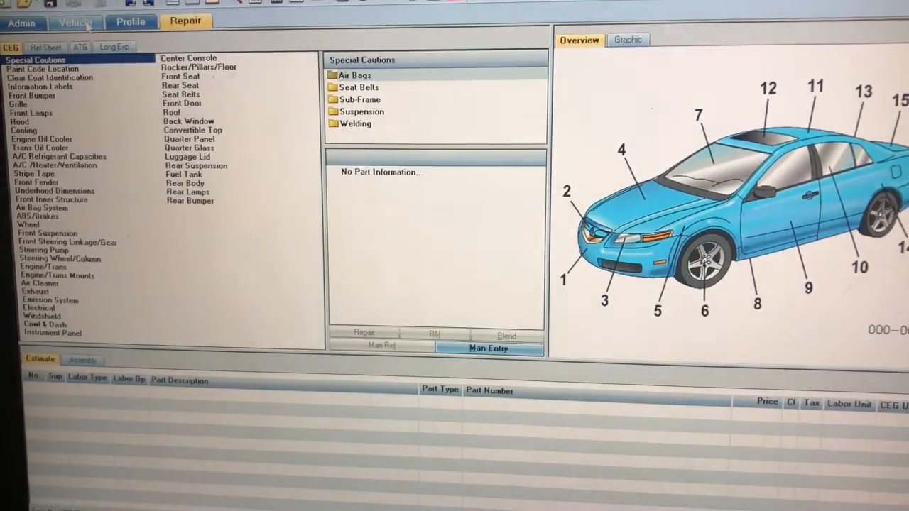
{"action": "left_click", "coordinate": [76, 21]}
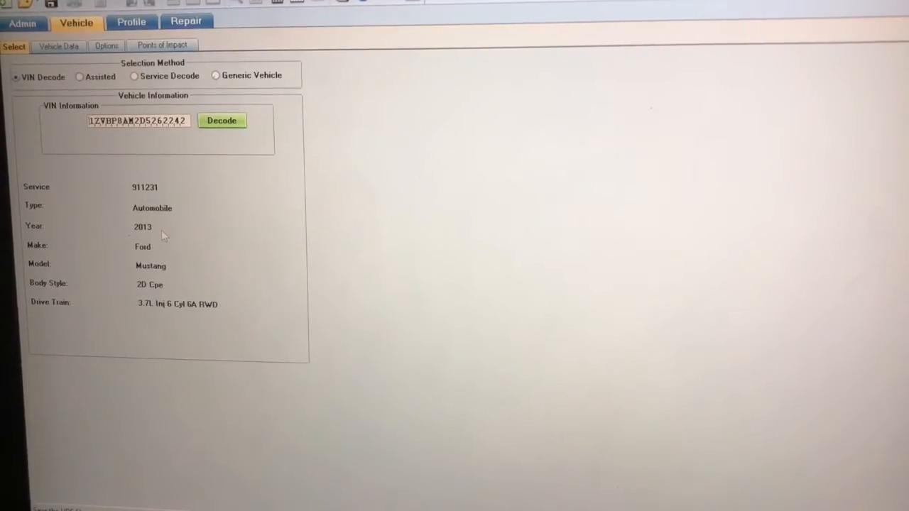
{"action": "left_click", "coordinate": [186, 21]}
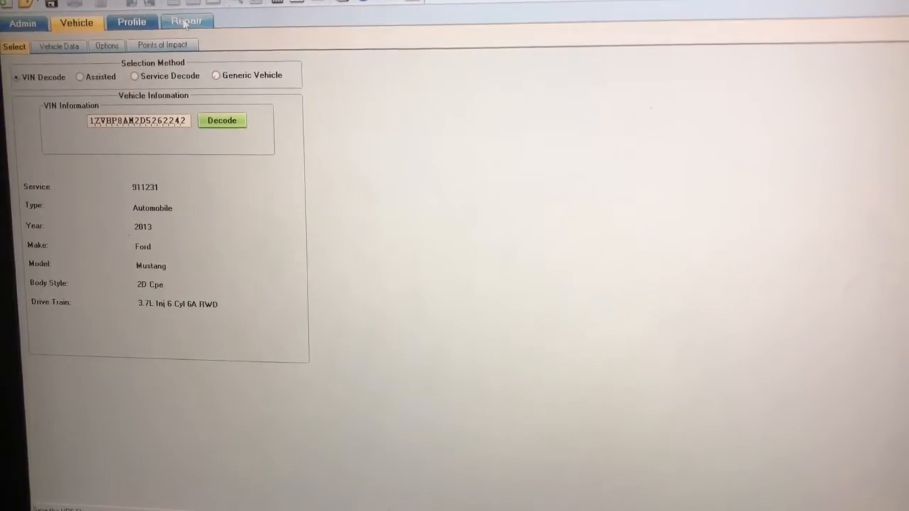
{"action": "left_click", "coordinate": [186, 20]}
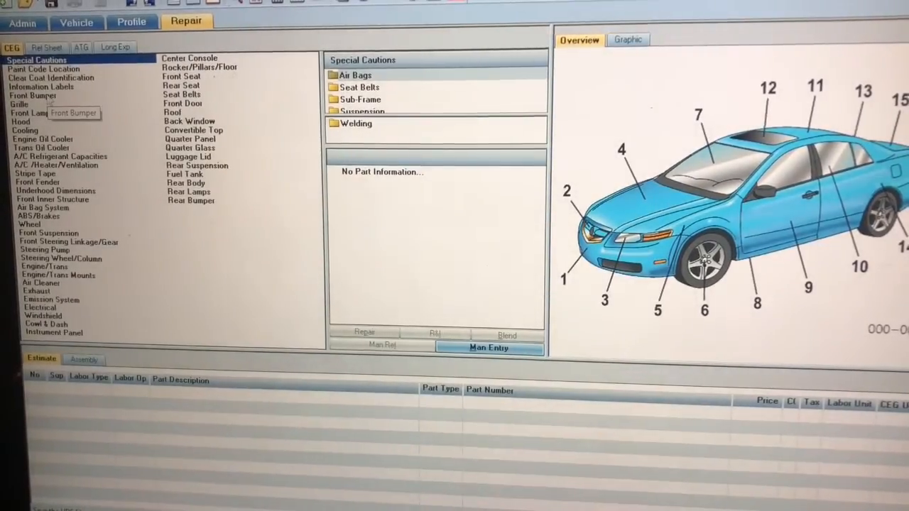
Add Base Model 2013-14 bumper cover, upper mounting bracket and UHSS impact bar lines.
{"action": "left_click", "coordinate": [31, 95]}
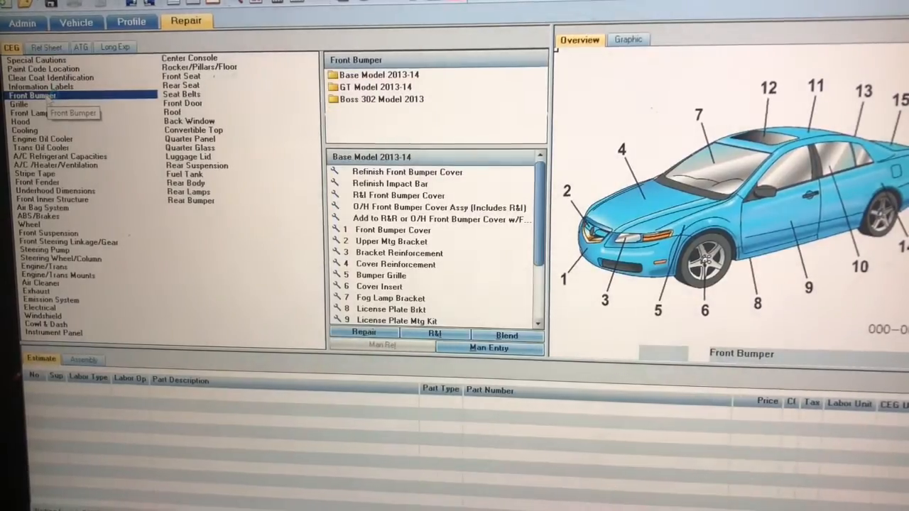
{"action": "left_click", "coordinate": [626, 39]}
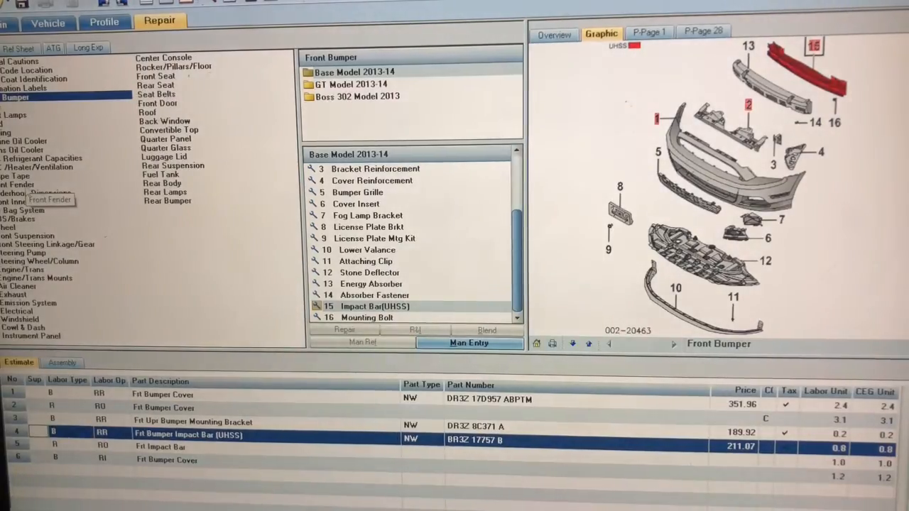
Display the Front Fender sheet metal parts and their exploded diagram.
{"action": "left_click", "coordinate": [19, 184]}
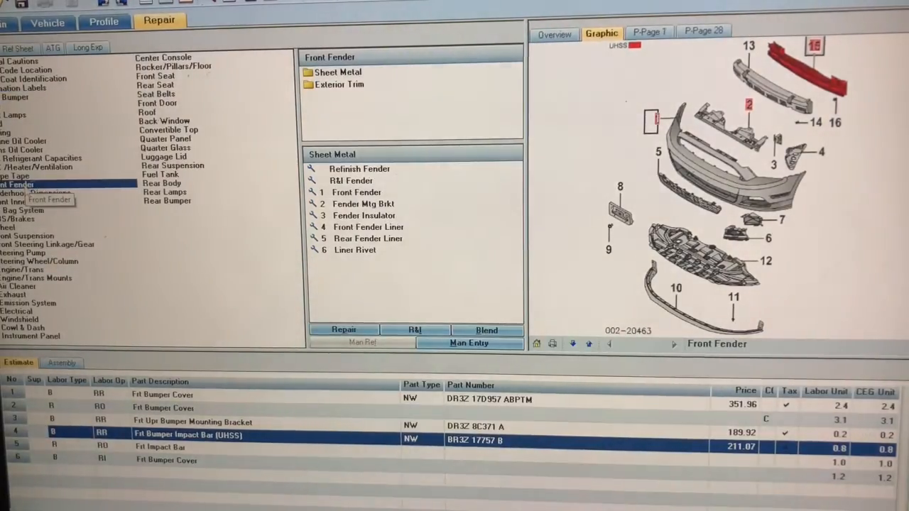
{"action": "left_click", "coordinate": [357, 192]}
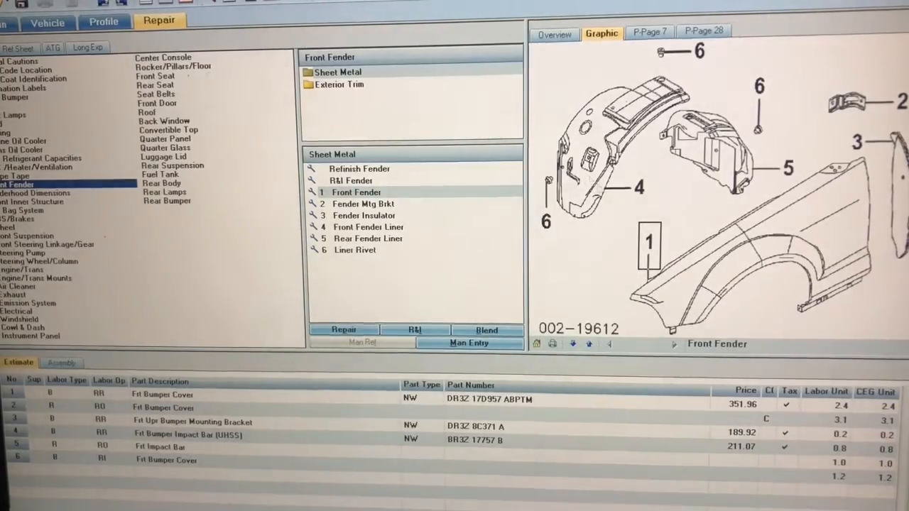
{"action": "mouse_move", "coordinate": [648, 244]}
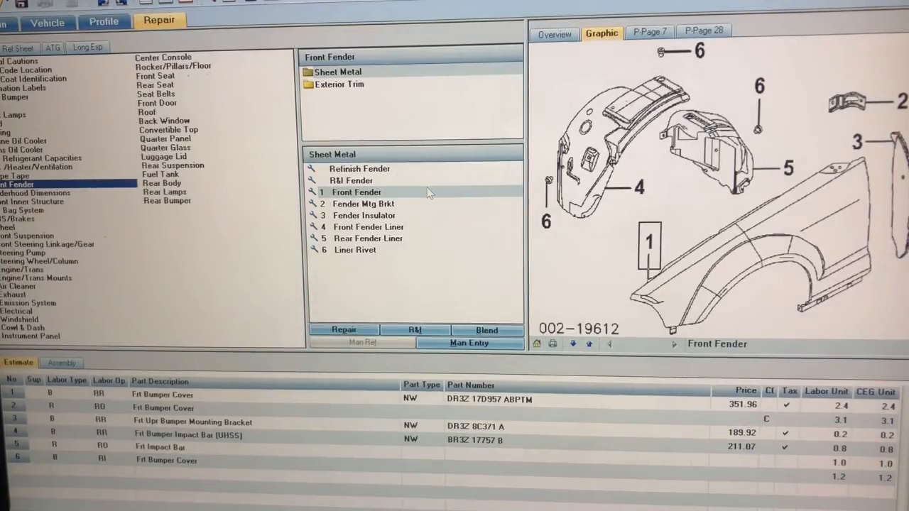
Mark the right Base Model front fender for repair and accept the additional labor operations.
{"action": "left_click", "coordinate": [415, 330]}
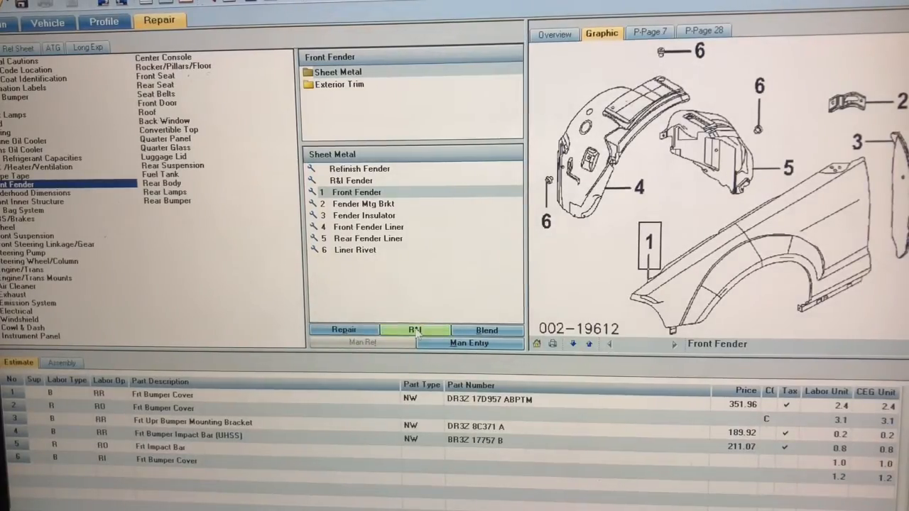
{"action": "left_click", "coordinate": [344, 330]}
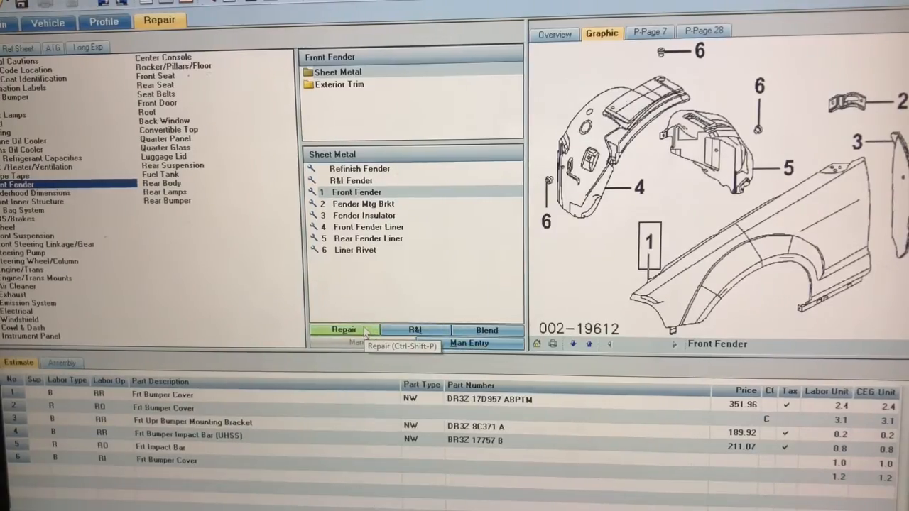
{"action": "left_click", "coordinate": [344, 329]}
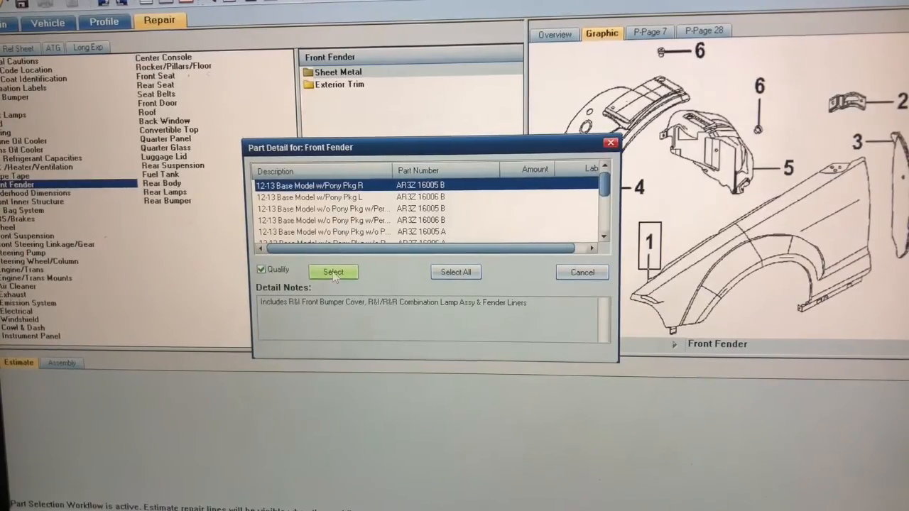
{"action": "left_click", "coordinate": [333, 272]}
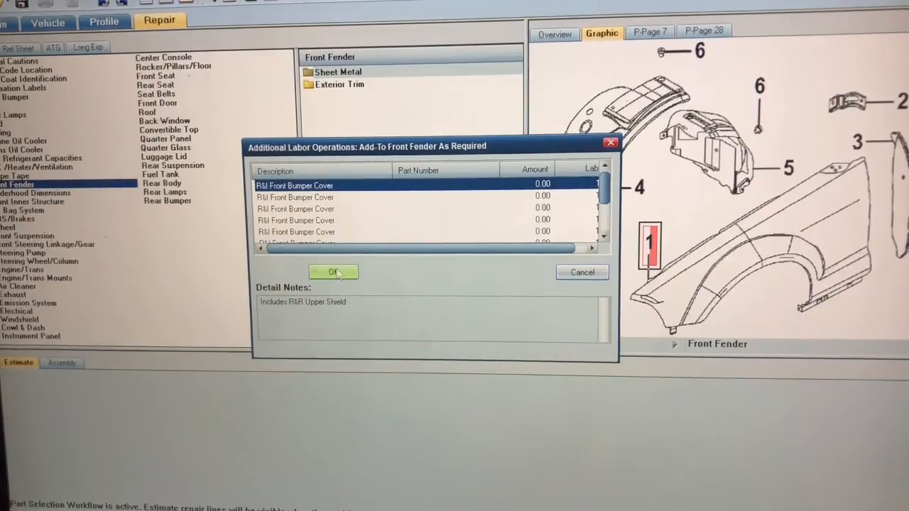
{"action": "left_click", "coordinate": [334, 272]}
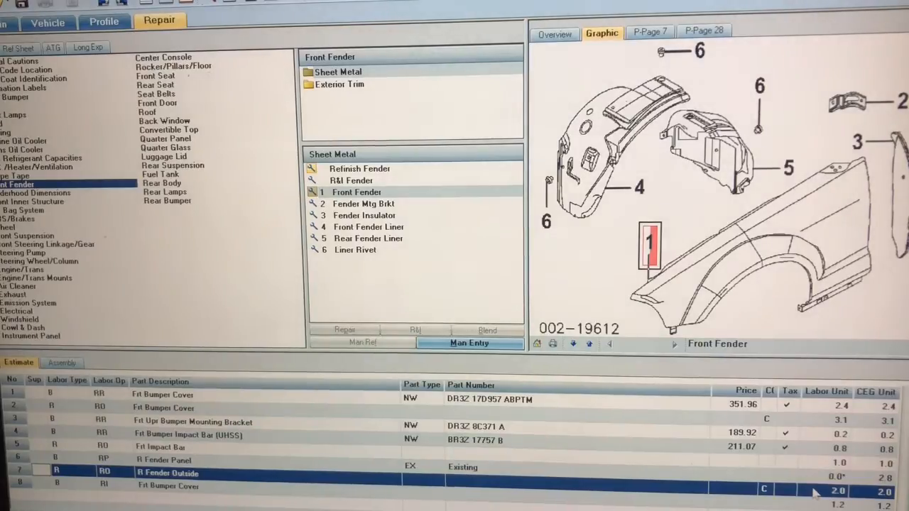
Add a replacement line for right front fender liner AR3Z 16102 A.
{"action": "left_click", "coordinate": [164, 460]}
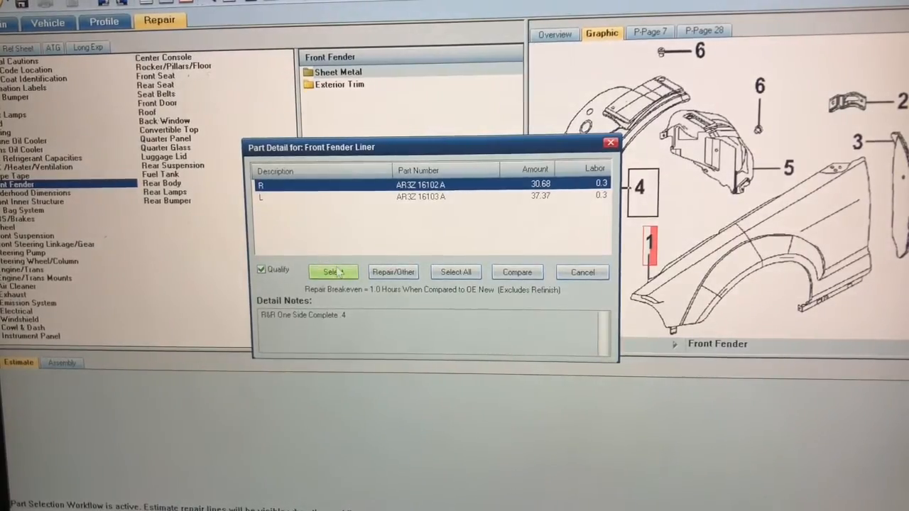
{"action": "left_click", "coordinate": [332, 272]}
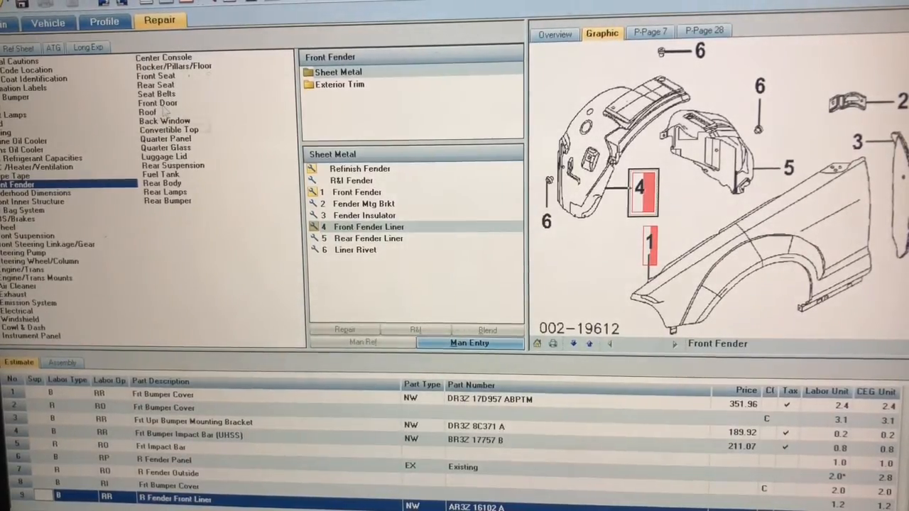
Show Front Door sheet metal, skip Door Shell Assy, and open the Door Repair Panel details.
{"action": "left_click", "coordinate": [155, 103]}
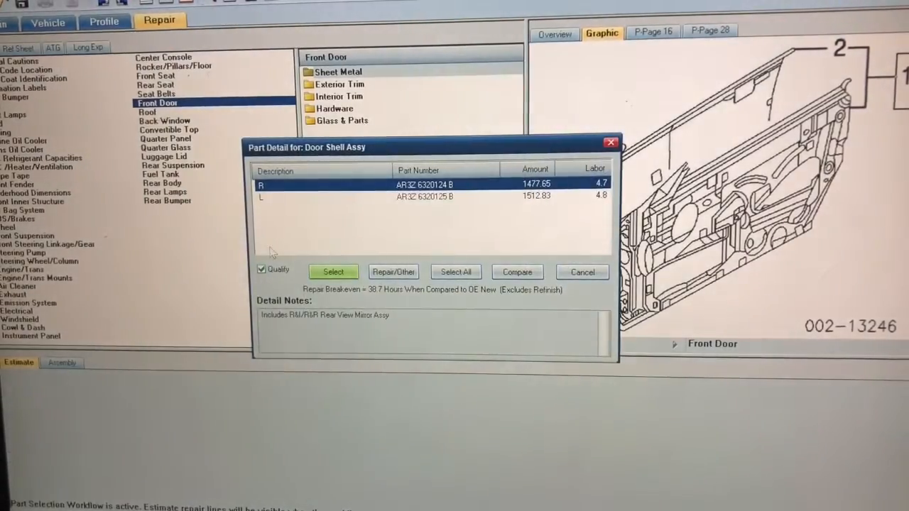
{"action": "left_click", "coordinate": [426, 196]}
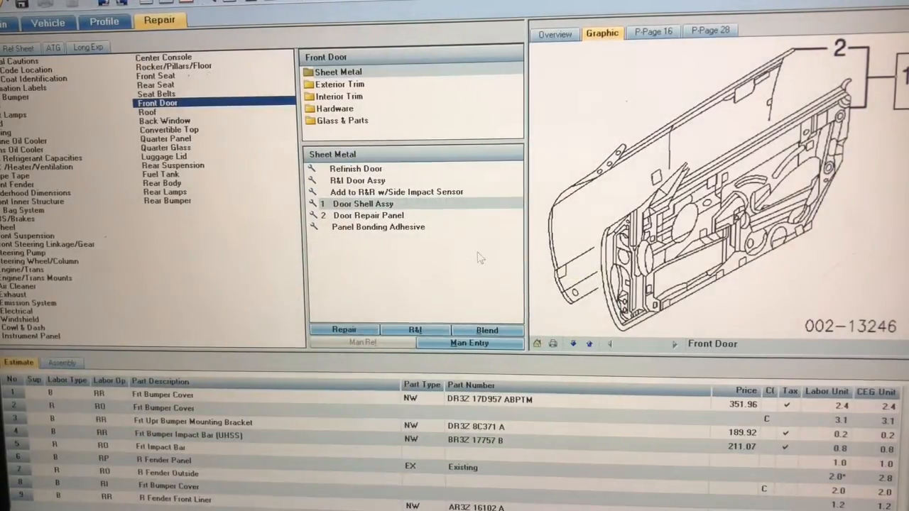
{"action": "left_click", "coordinate": [343, 330]}
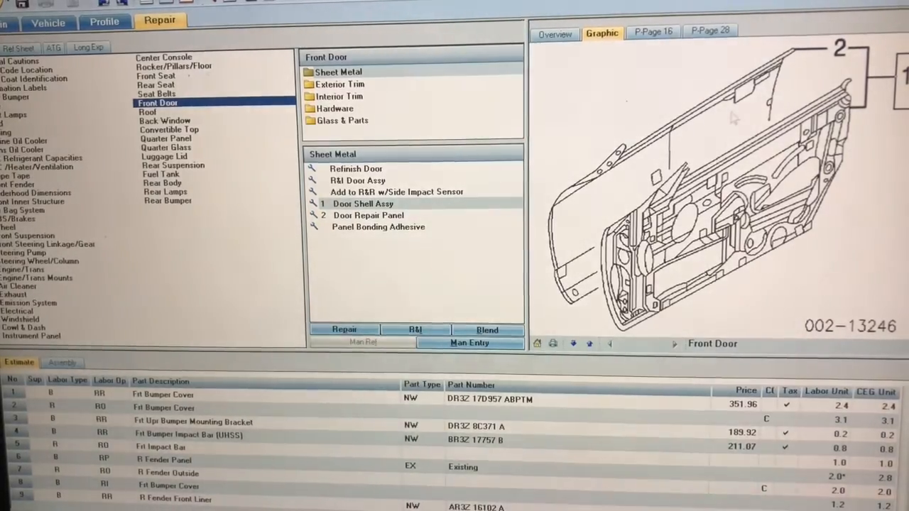
{"action": "left_click", "coordinate": [368, 215]}
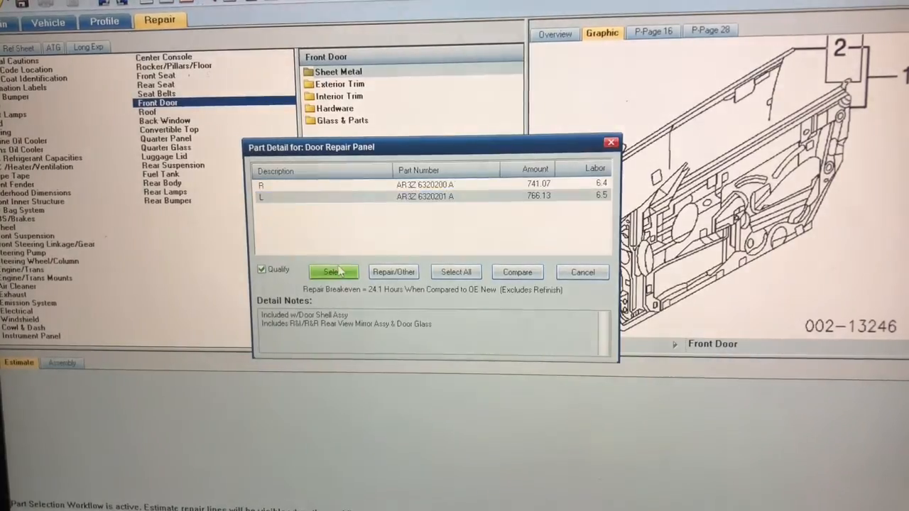
Add the left door repair panel as a Qual Recycled Part priced at 500.00.
{"action": "left_click", "coordinate": [333, 272]}
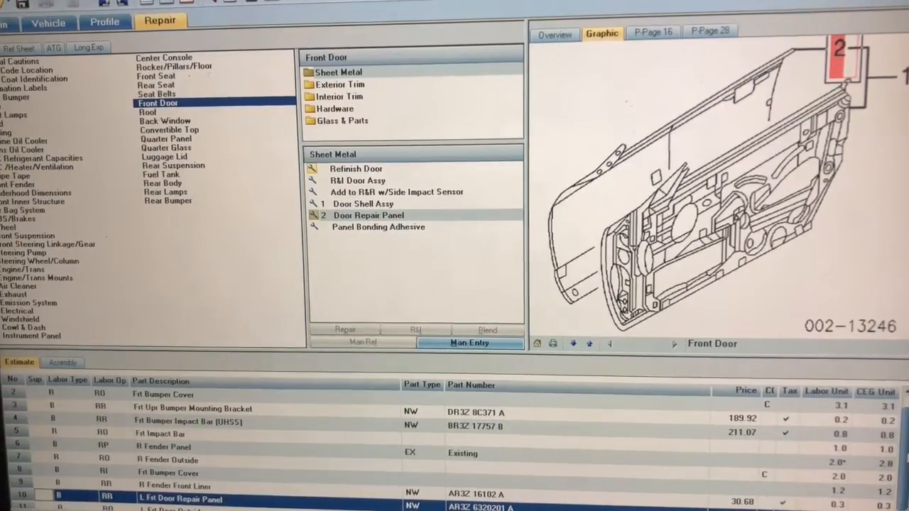
{"action": "scroll", "scroll_direction": "down", "scroll_amount": 3}
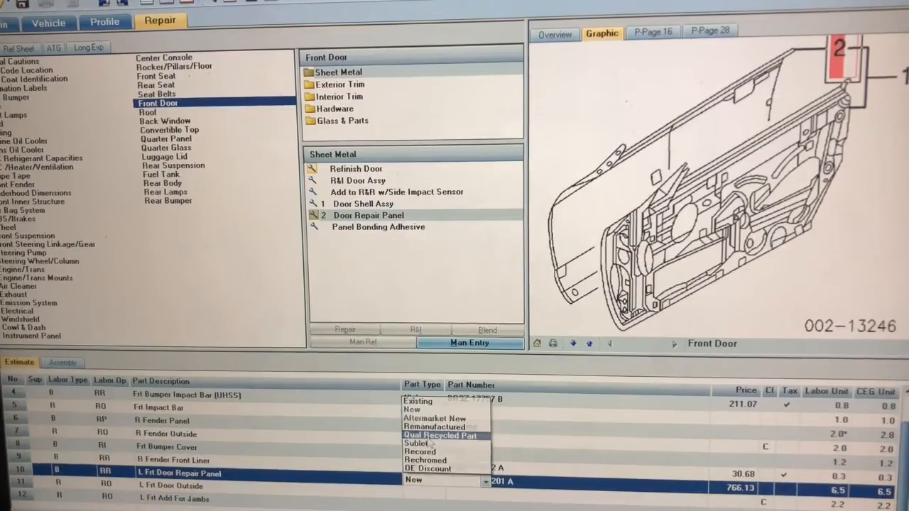
{"action": "left_click", "coordinate": [440, 436]}
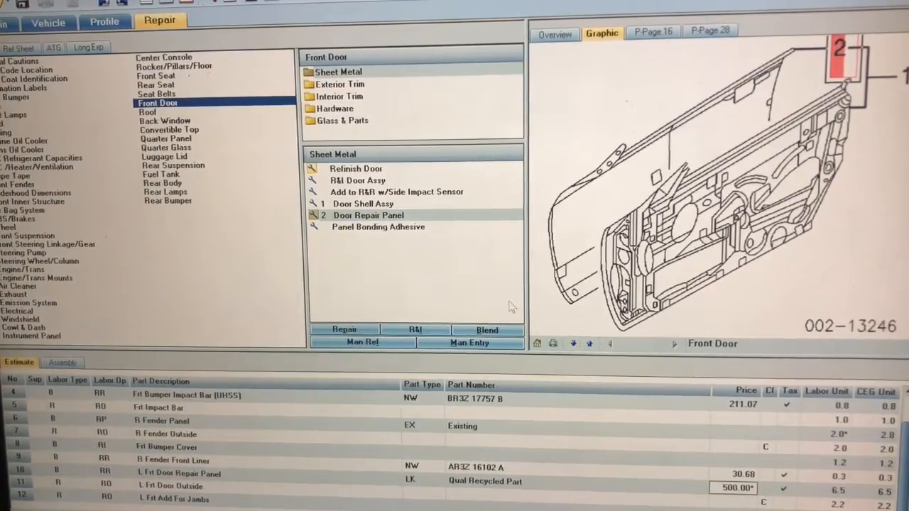
{"action": "mouse_move", "coordinate": [503, 197]}
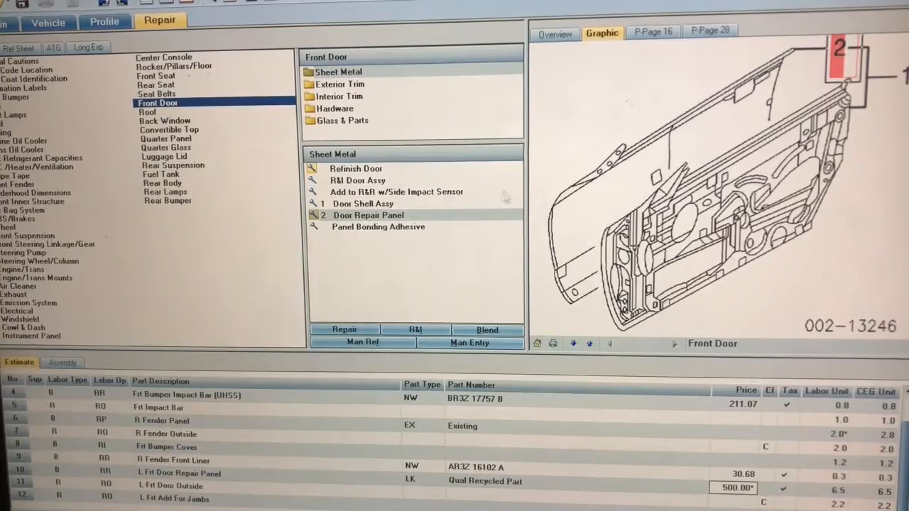
{"action": "mouse_move", "coordinate": [397, 241]}
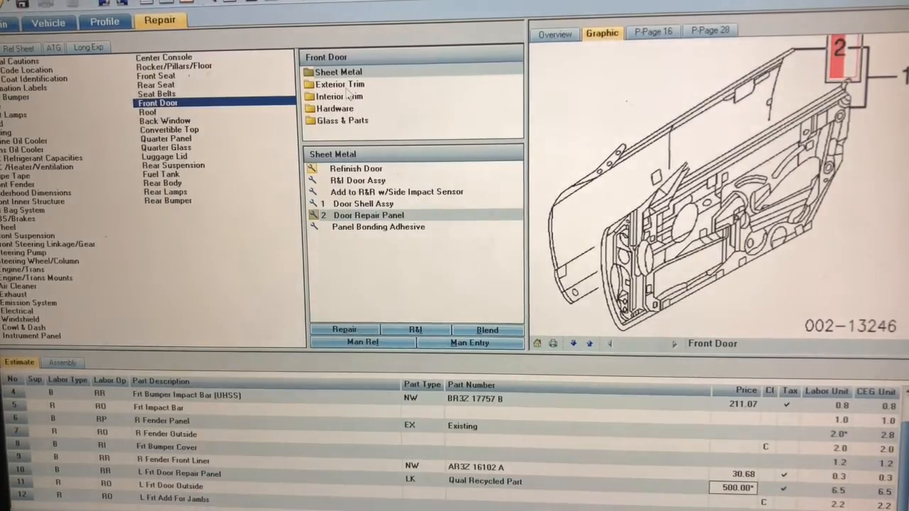
Add R&I left front rear view mirror from the Front Door exterior trim as line 13.
{"action": "left_click", "coordinate": [339, 84]}
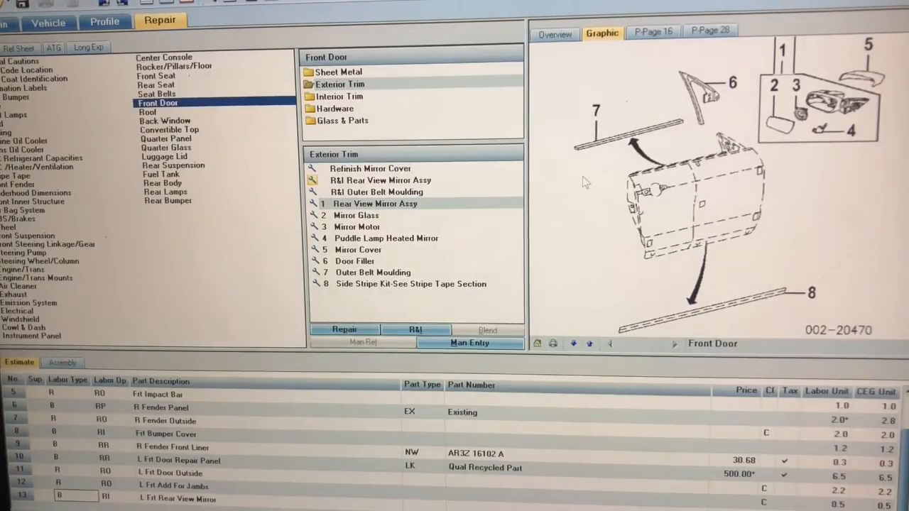
{"action": "mouse_move", "coordinate": [537, 197]}
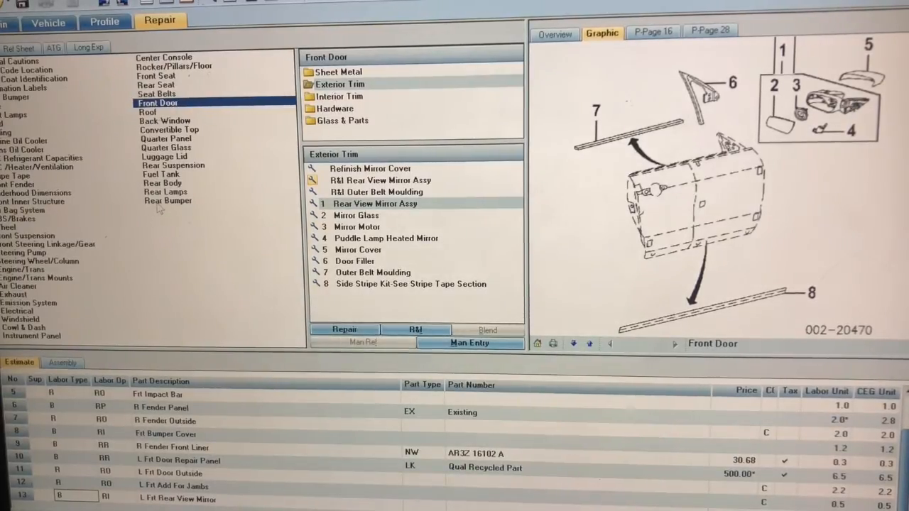
{"action": "mouse_move", "coordinate": [150, 251]}
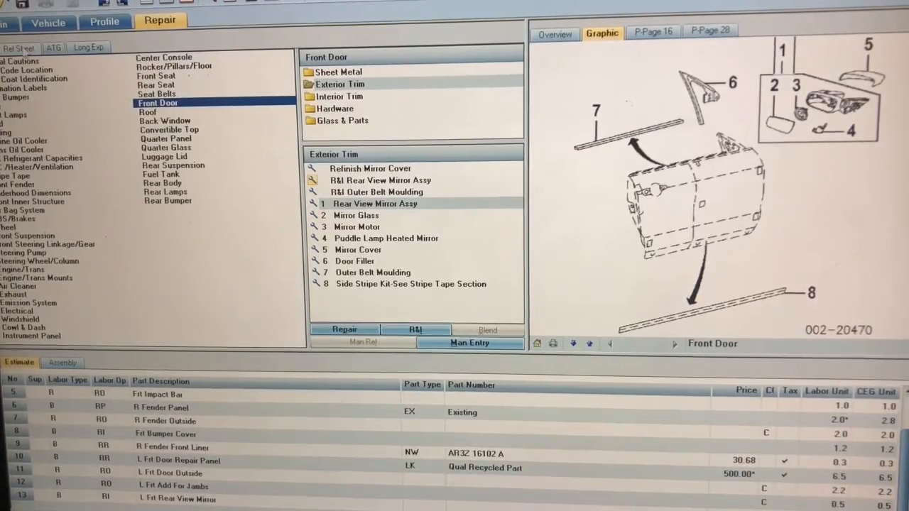
Add Flex Additive from the Additional Costs & Materials list to the estimate.
{"action": "left_click", "coordinate": [39, 60]}
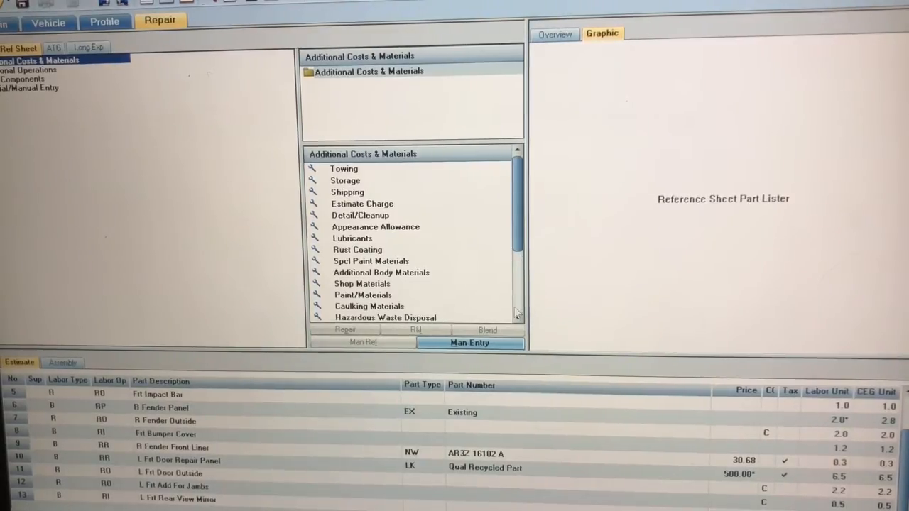
{"action": "scroll", "scroll_direction": "down", "scroll_amount": 3}
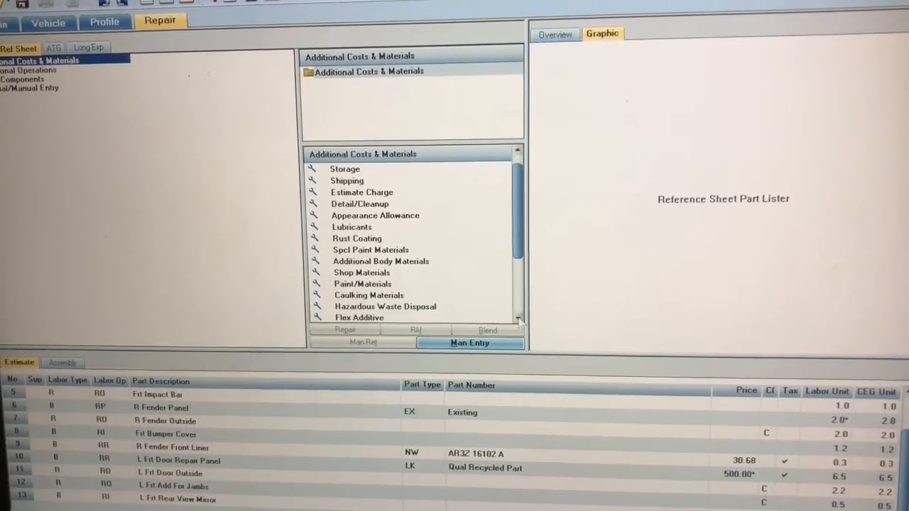
{"action": "scroll", "scroll_direction": "down", "scroll_amount": 3}
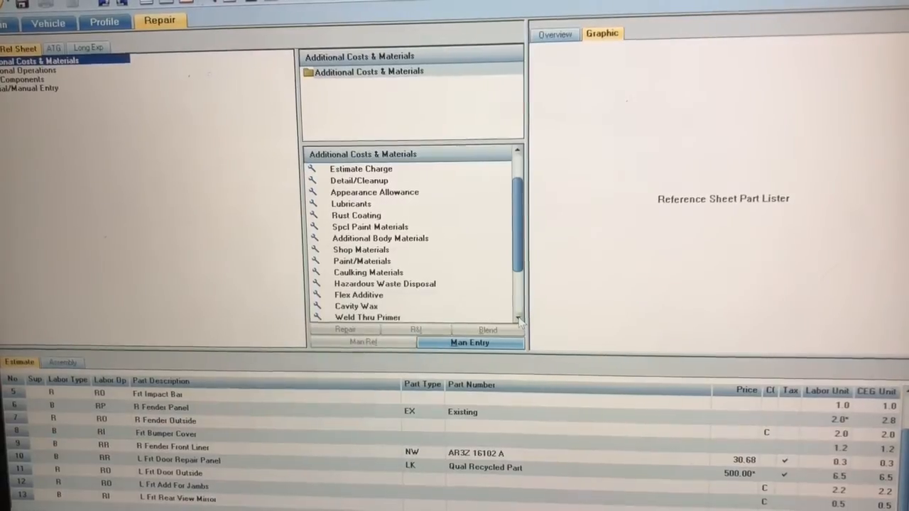
{"action": "scroll", "scroll_direction": "down", "scroll_amount": 3}
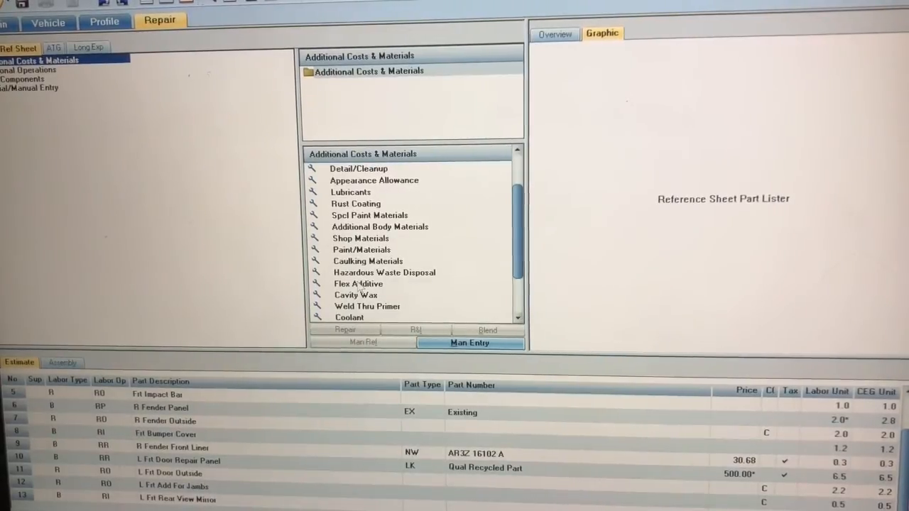
{"action": "left_click", "coordinate": [55, 495]}
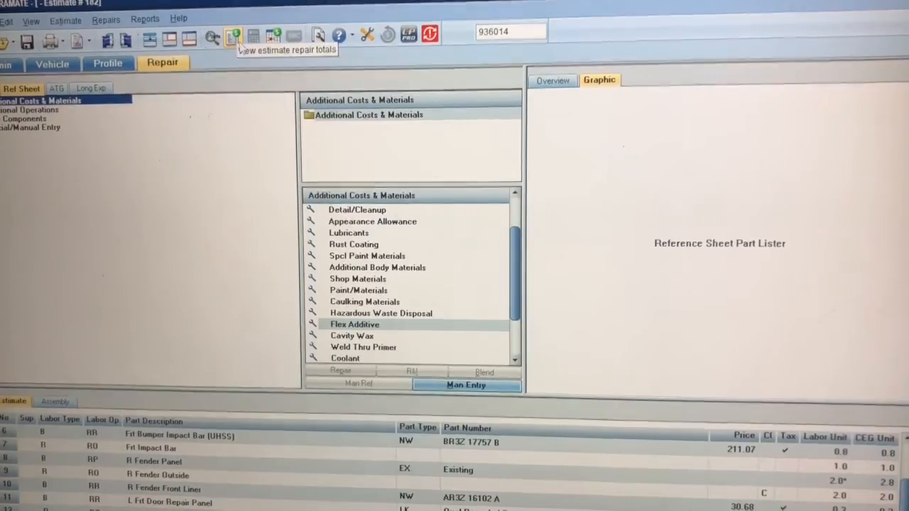
{"action": "left_click", "coordinate": [232, 37]}
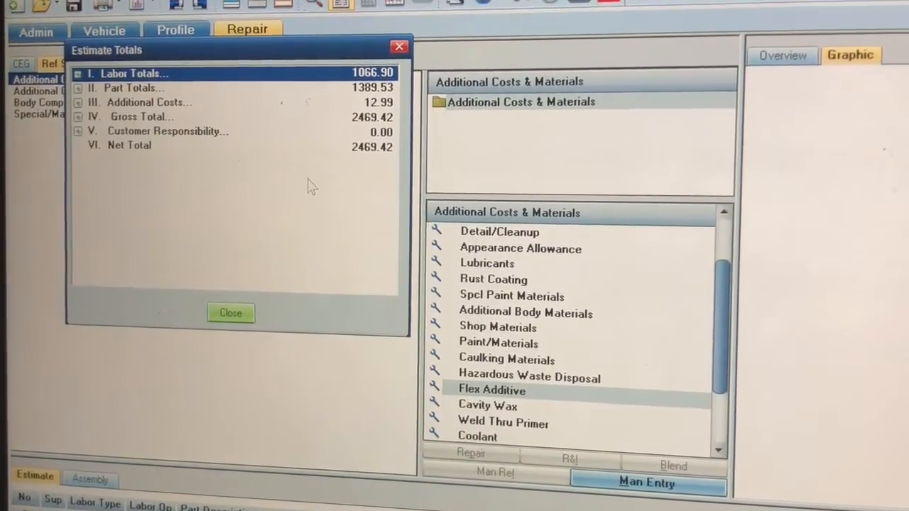
{"action": "left_click", "coordinate": [230, 313]}
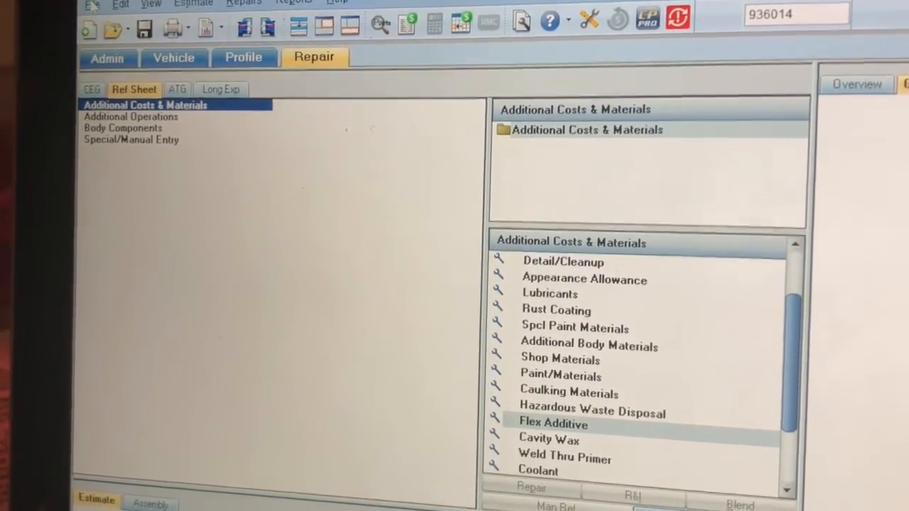
Show the estimate's Print Preview submenu from the File menu's Print options.
{"action": "left_click", "coordinate": [92, 5]}
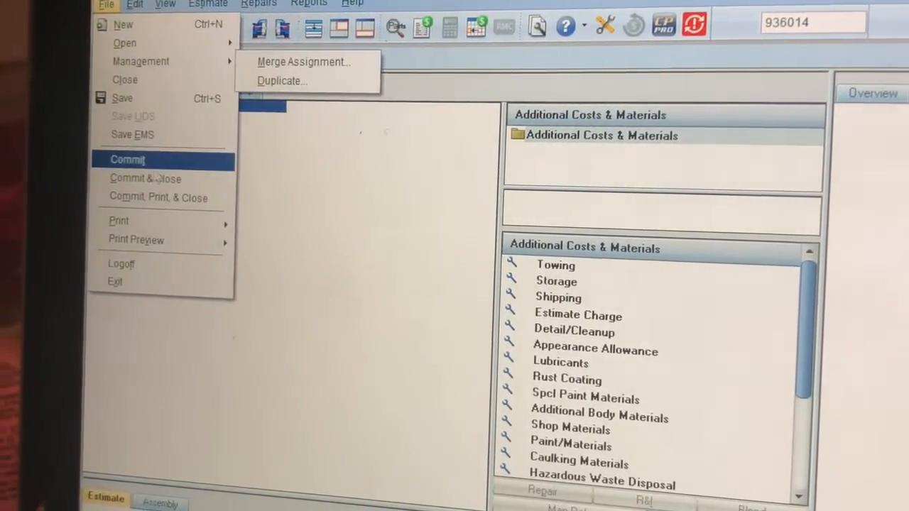
{"action": "left_click", "coordinate": [119, 220]}
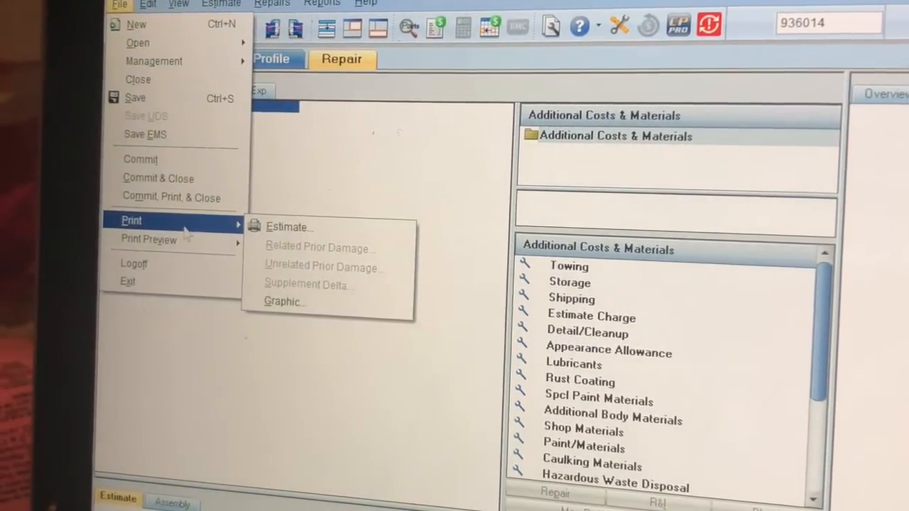
{"action": "mouse_move", "coordinate": [289, 226]}
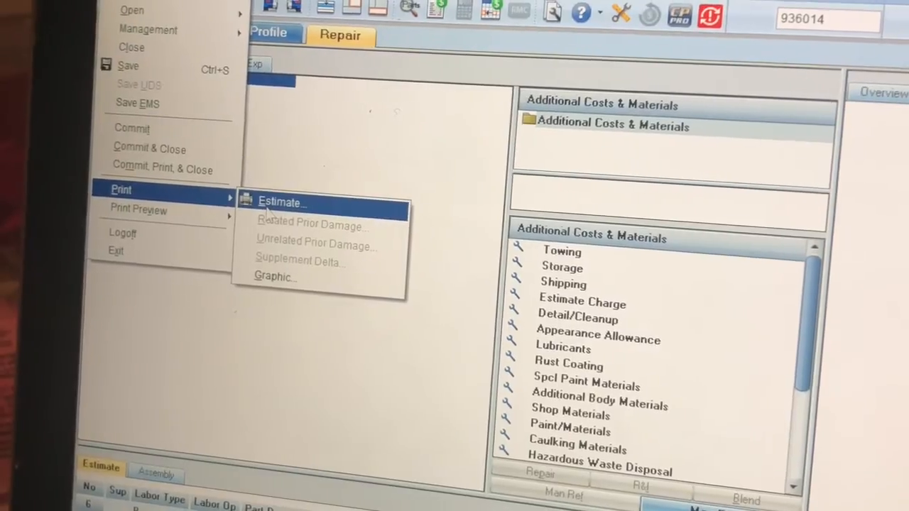
{"action": "mouse_move", "coordinate": [138, 209]}
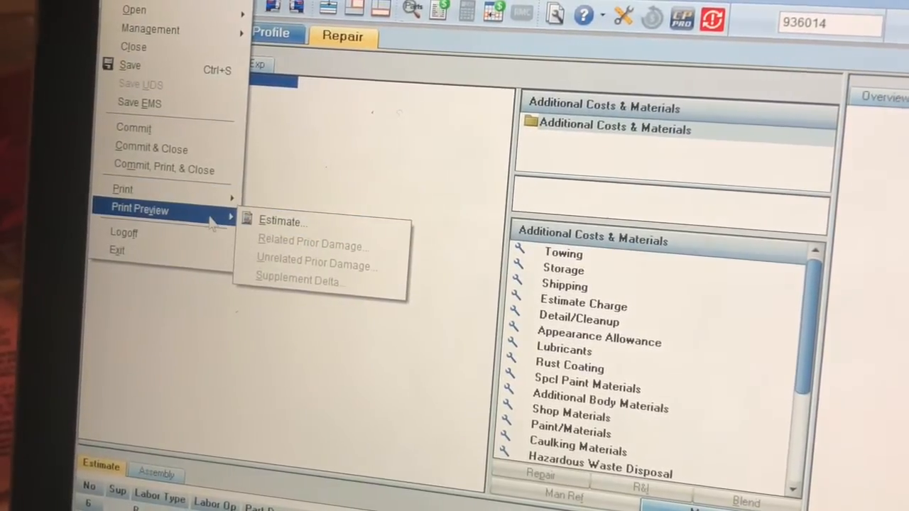
{"action": "mouse_move", "coordinate": [121, 189]}
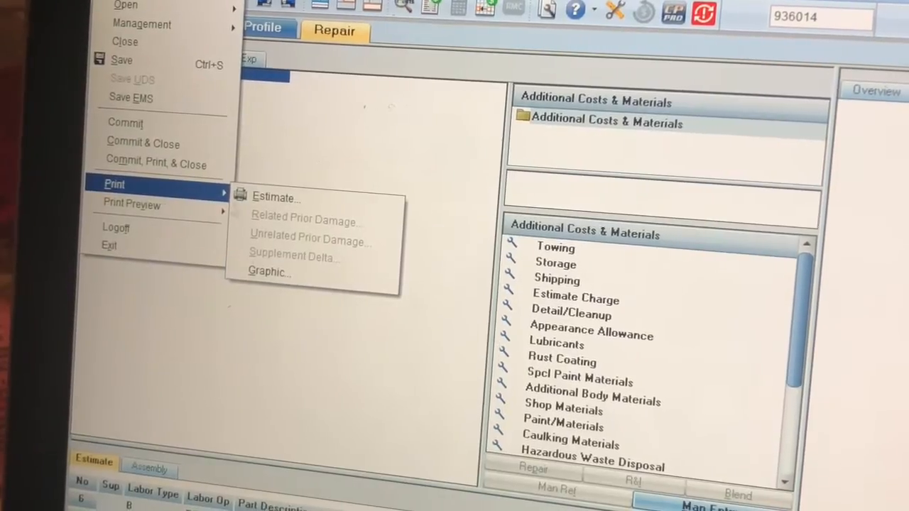
{"action": "mouse_move", "coordinate": [131, 204]}
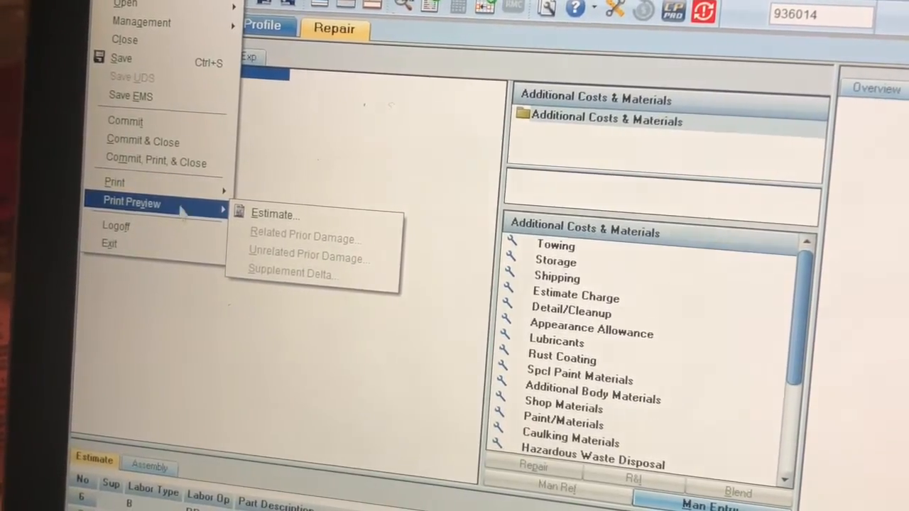
{"action": "mouse_move", "coordinate": [113, 180]}
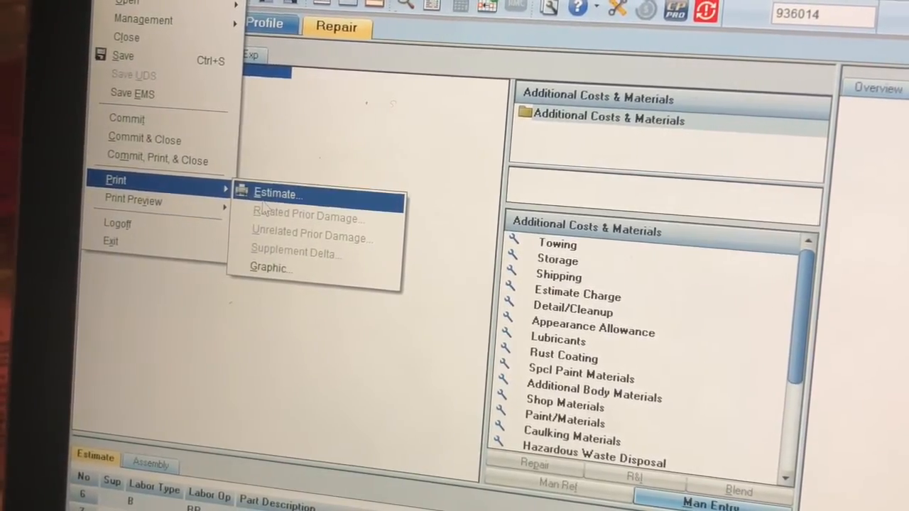
{"action": "mouse_move", "coordinate": [137, 200]}
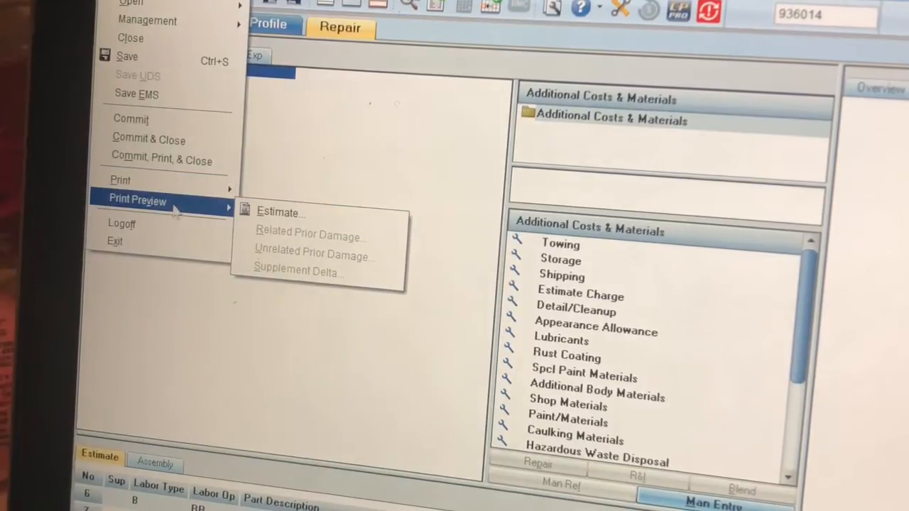
{"action": "mouse_move", "coordinate": [122, 180]}
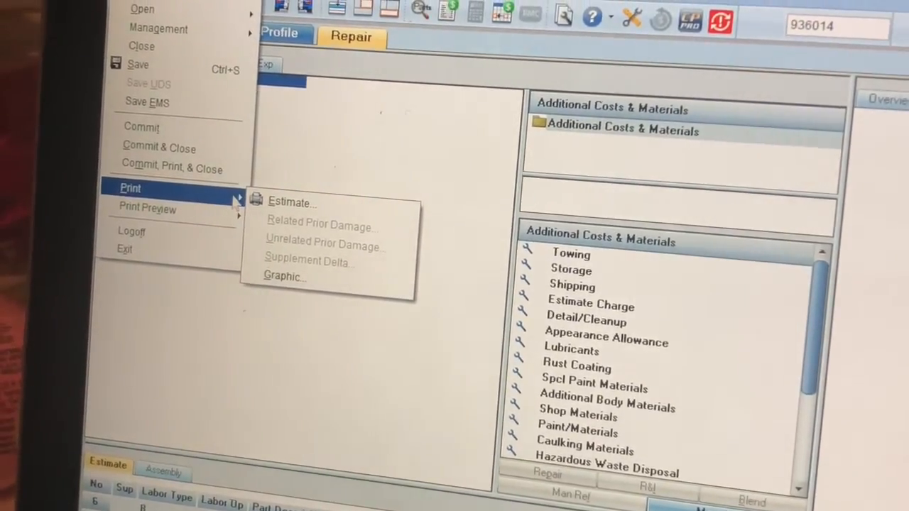
{"action": "mouse_move", "coordinate": [147, 209]}
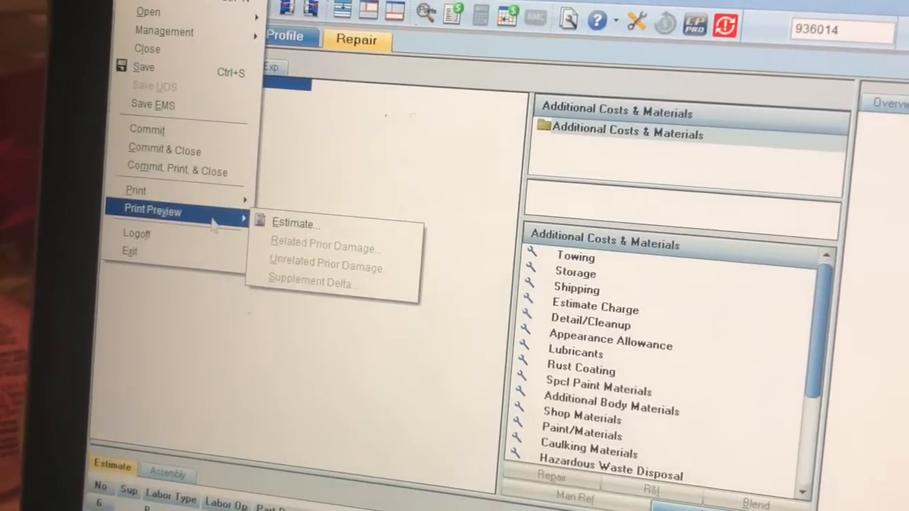
Preview estimate 182 and scroll down to the Estimate Totals page showing $2,469.42.
{"action": "left_click", "coordinate": [294, 222]}
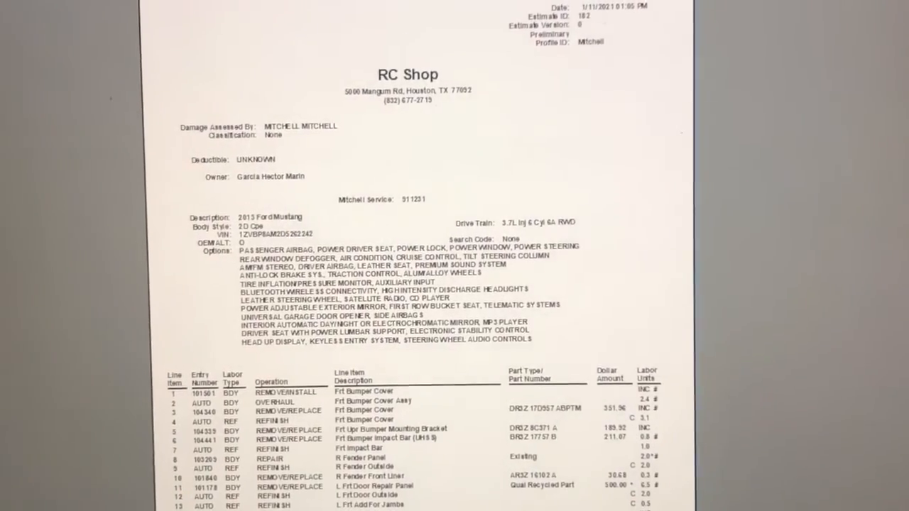
{"action": "scroll", "scroll_direction": "down", "scroll_amount": 3}
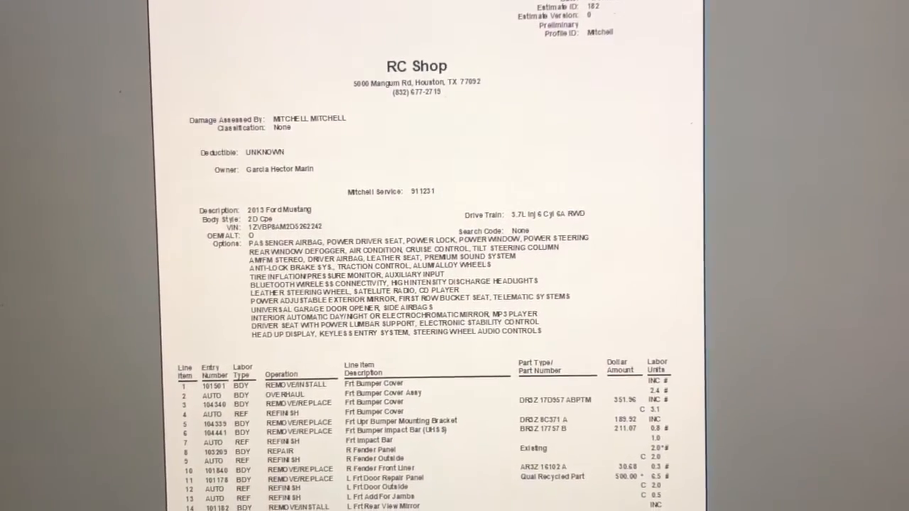
{"action": "scroll", "scroll_direction": "down", "scroll_amount": 3}
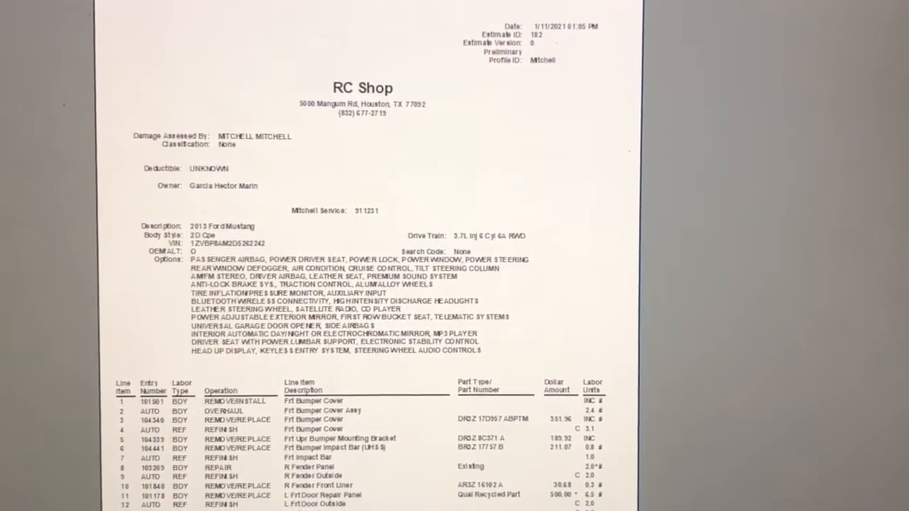
{"action": "scroll", "scroll_direction": "down", "scroll_amount": 3}
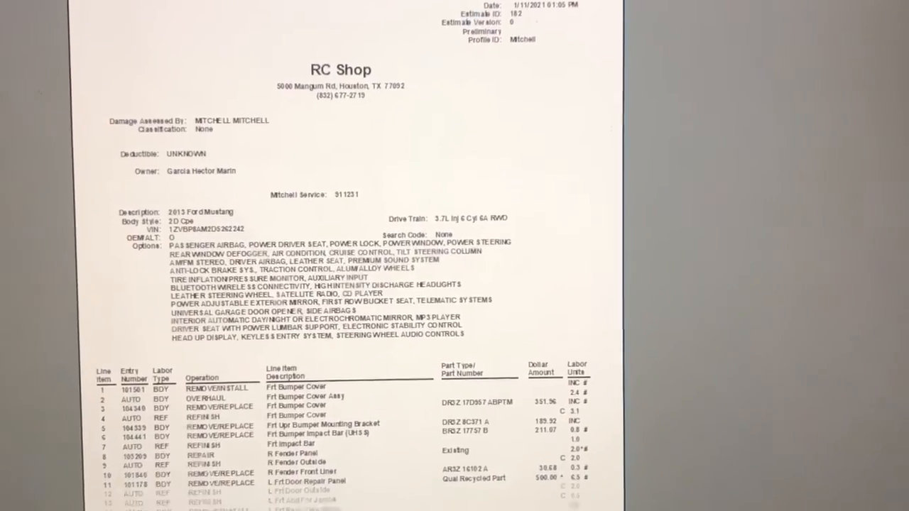
{"action": "scroll", "scroll_direction": "down", "scroll_amount": 3}
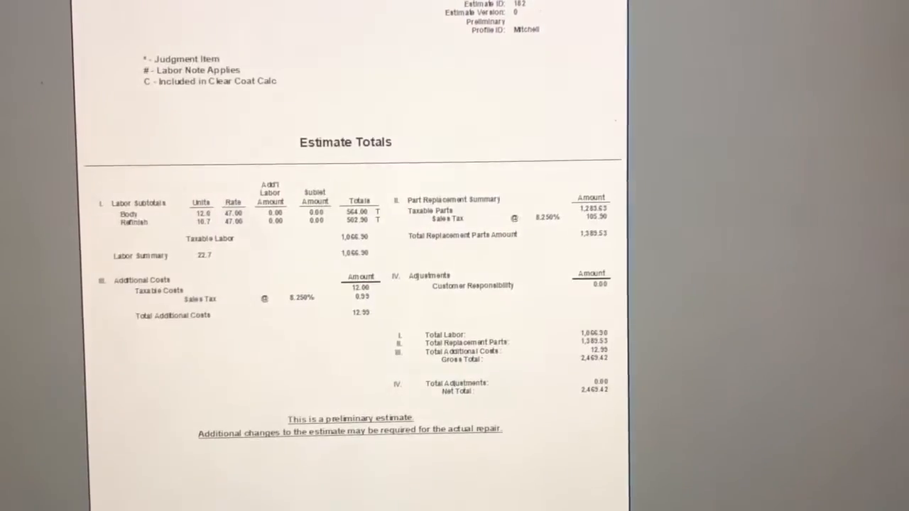